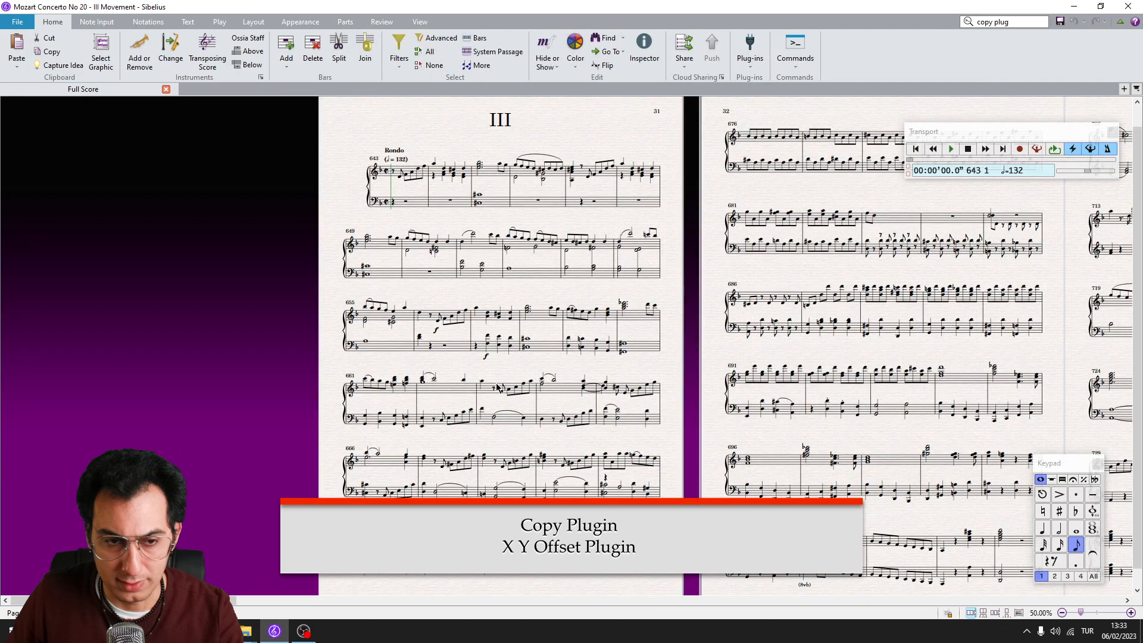
- List all plug-ins in Install Plug-ins and install Copy Plugin via search
{"action": "left_click", "coordinate": [16, 21]}
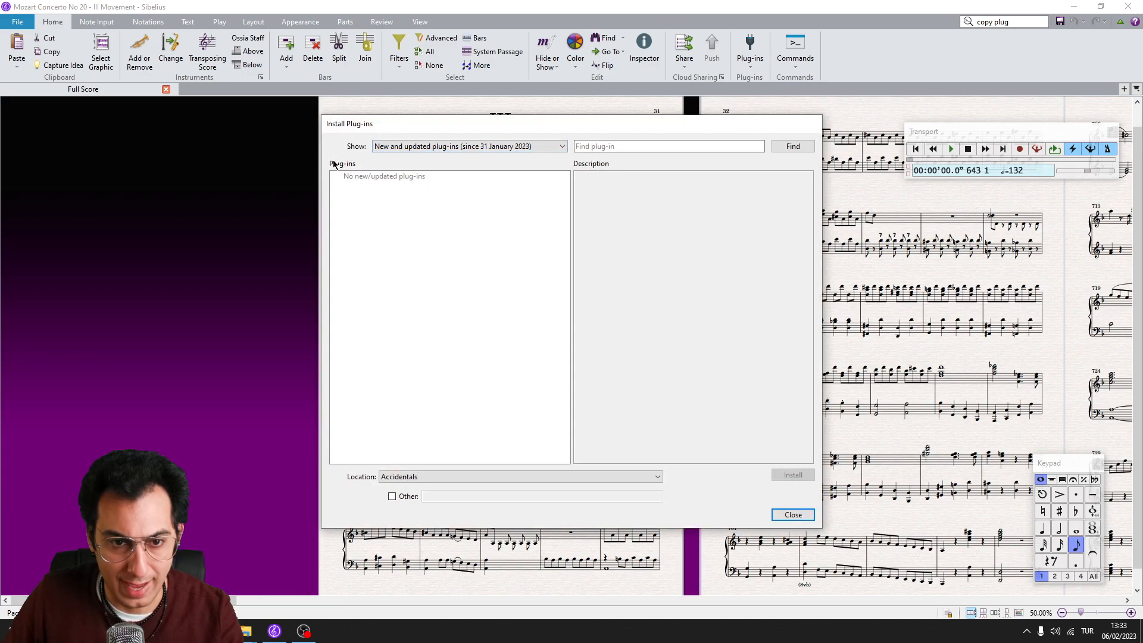
{"action": "left_click", "coordinate": [466, 146]}
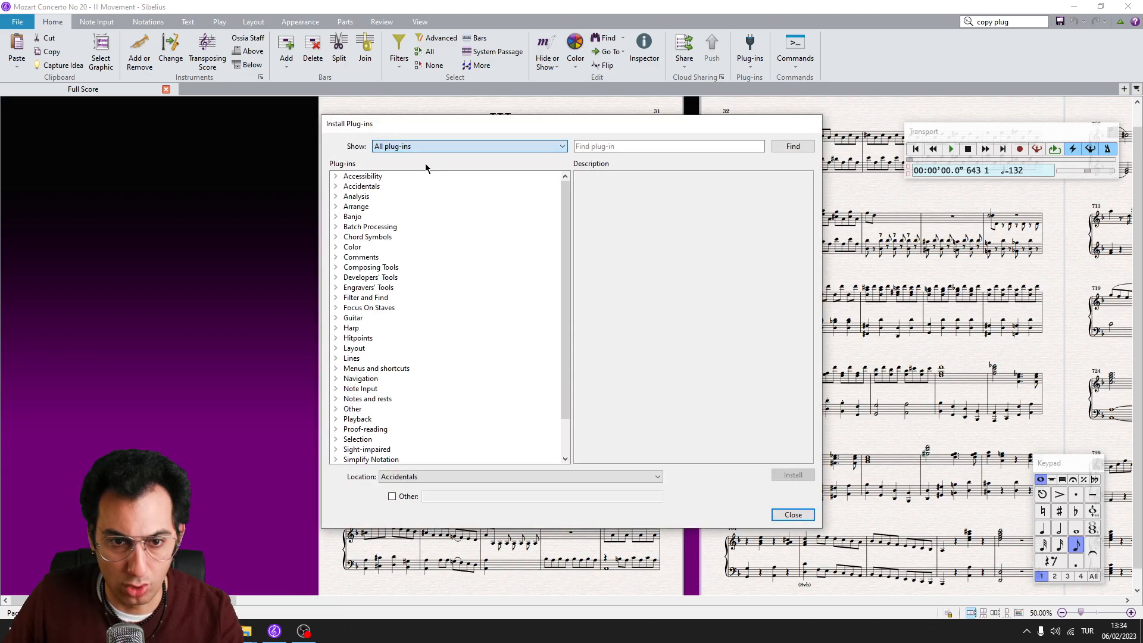
{"action": "type", "text": "copy"}
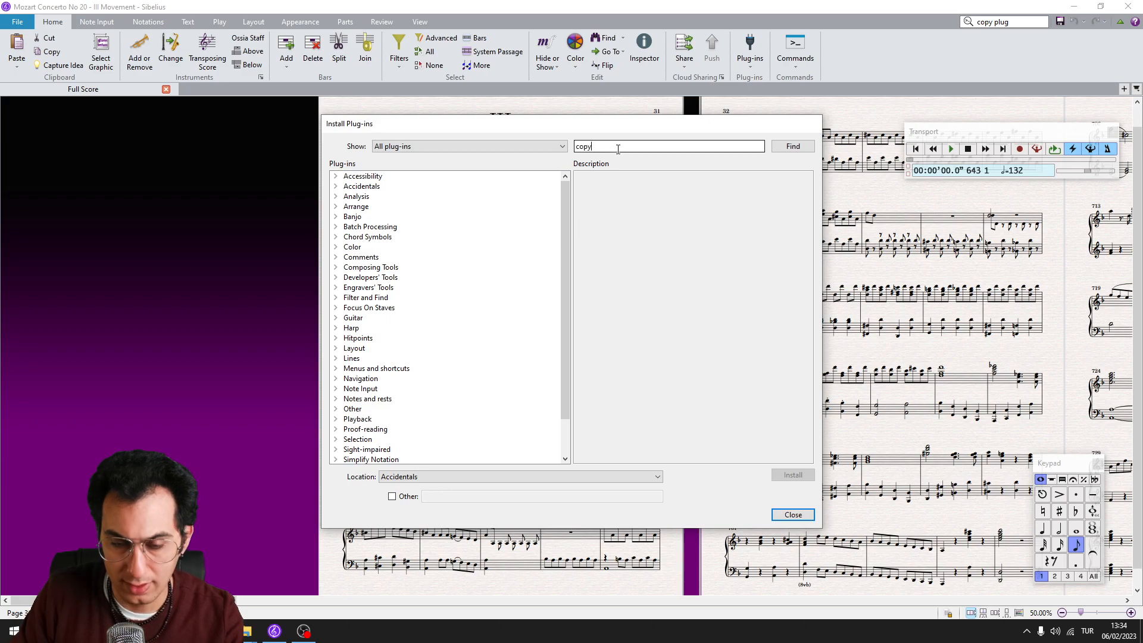
{"action": "type", "text": "plugin"}
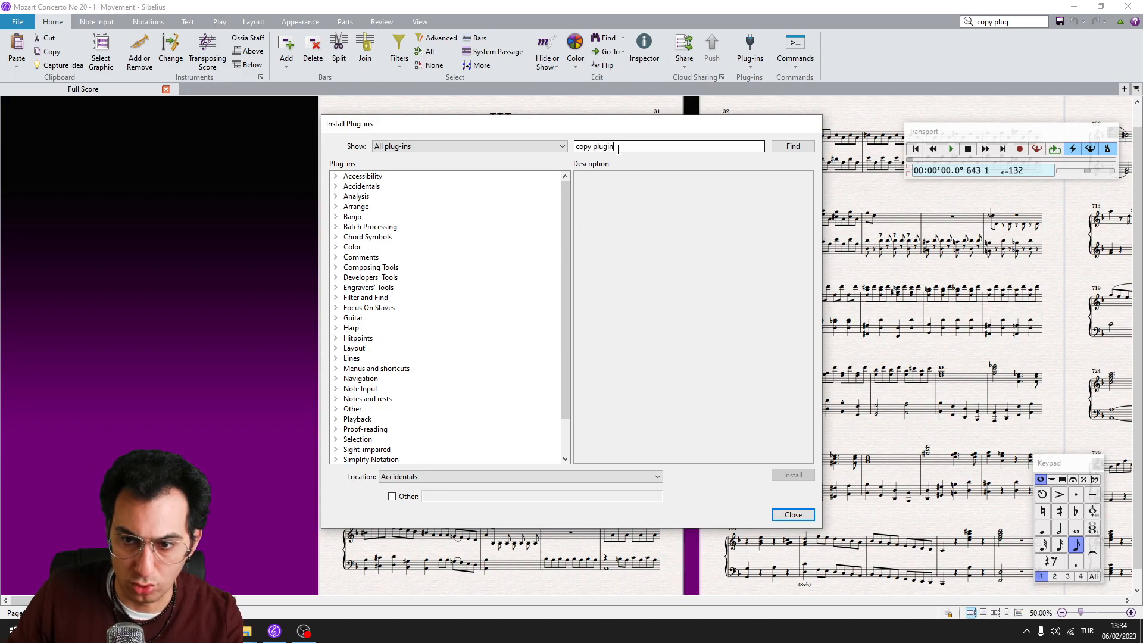
{"action": "left_click", "coordinate": [374, 348]}
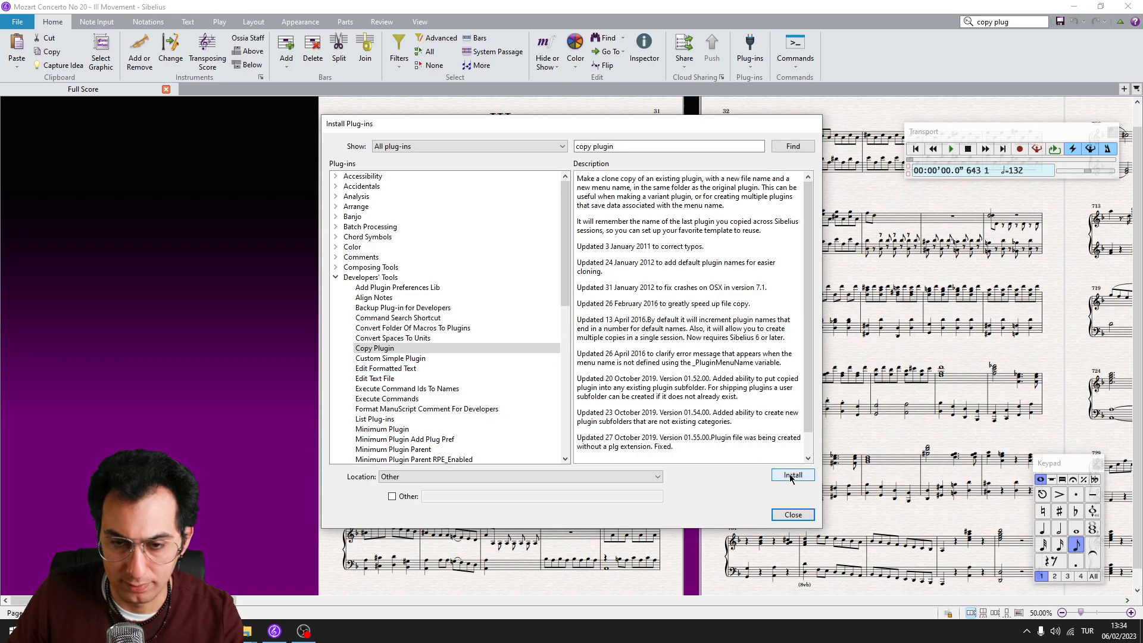
- Find and install the X Y Offset plug-in
{"action": "type", "text": "x y offset"}
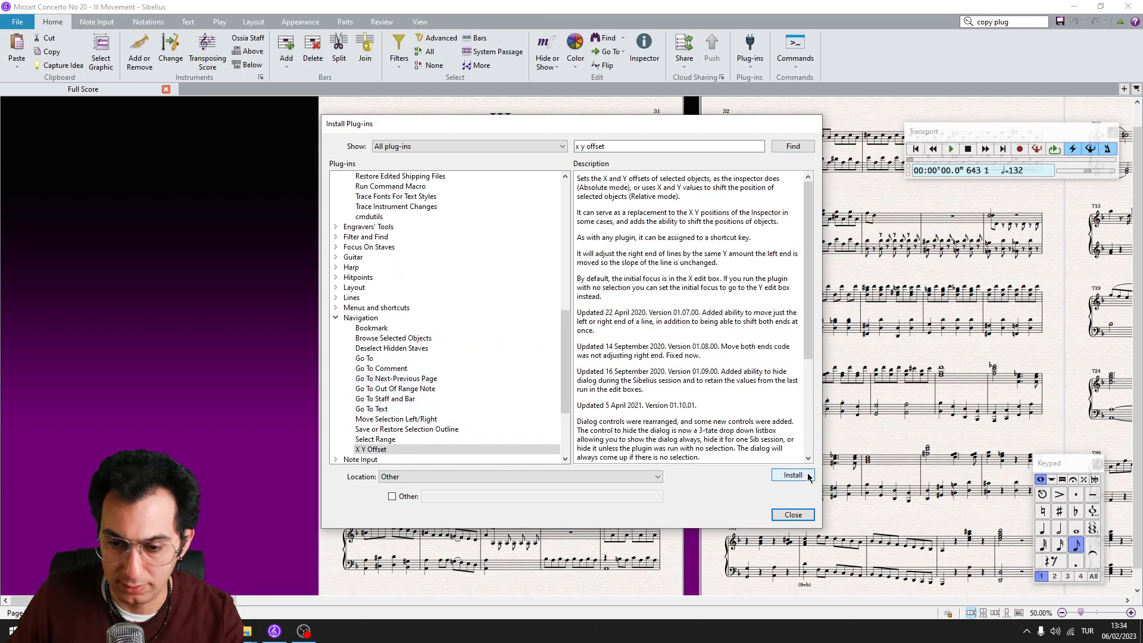
{"action": "left_click", "coordinate": [792, 514]}
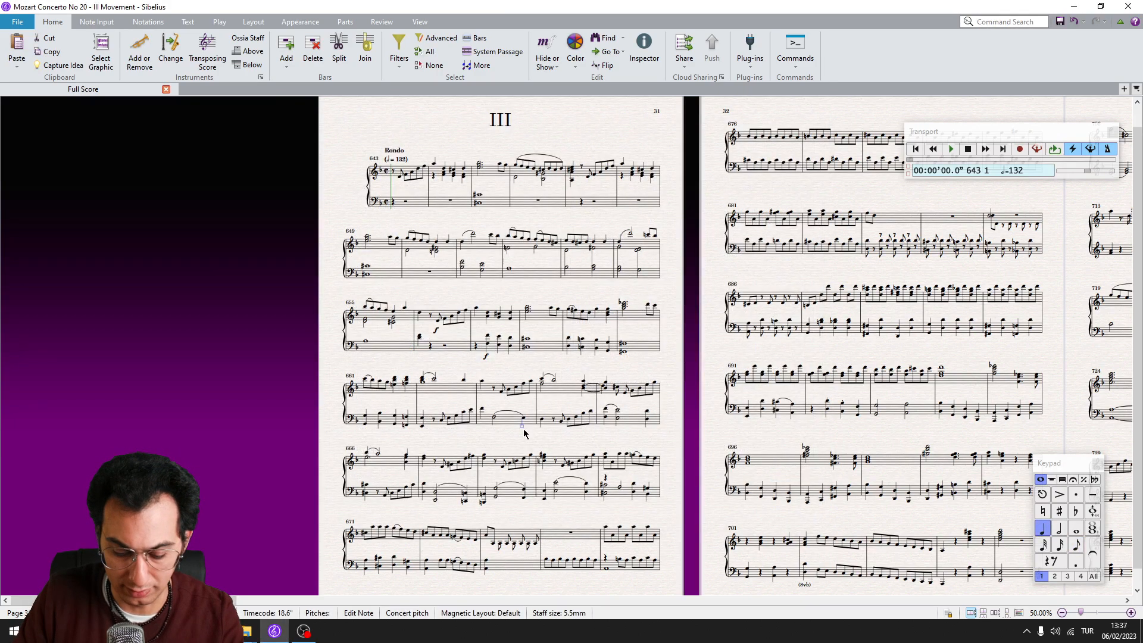
- Run Copy Plugin on X Y Offset and create a copy named Xright
{"action": "type", "text": "copy plug"}
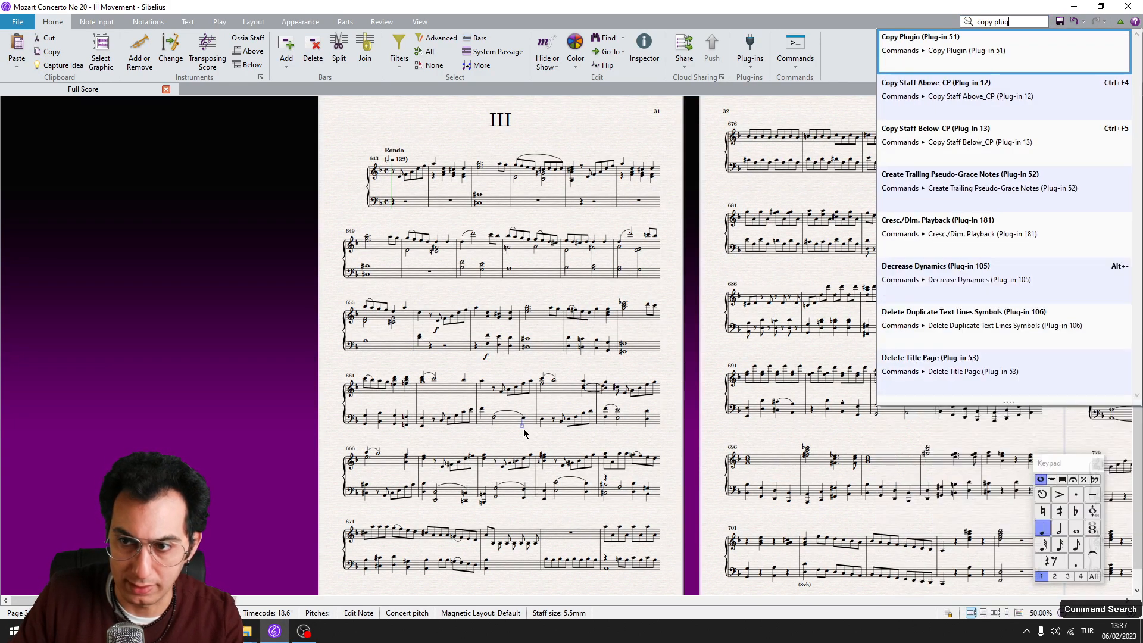
{"action": "left_click", "coordinate": [948, 50]}
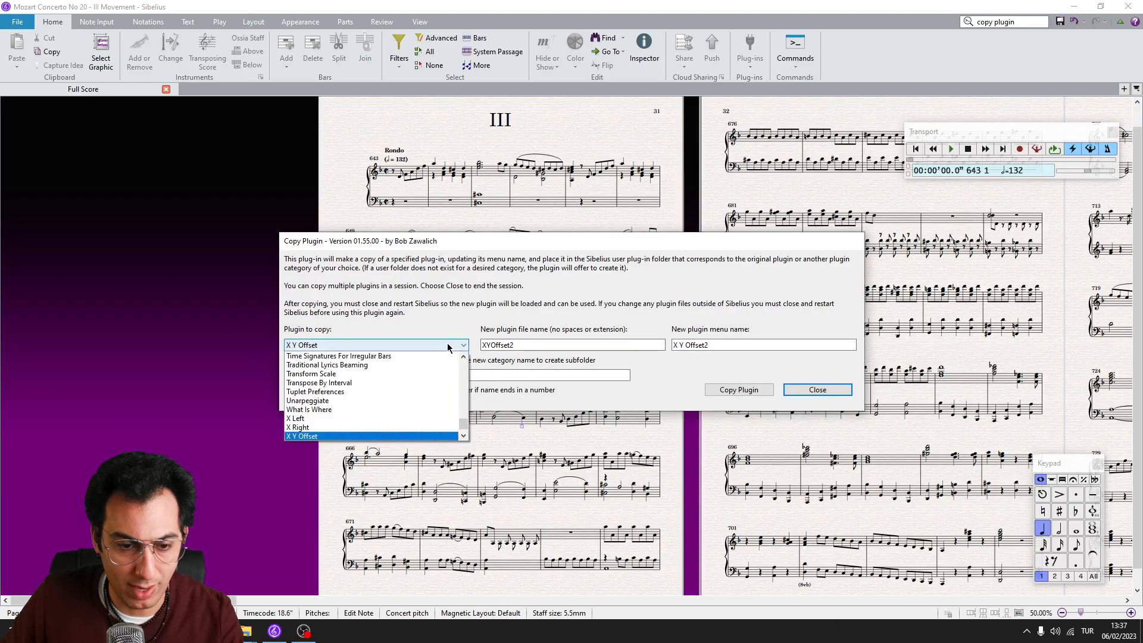
{"action": "left_click", "coordinate": [301, 436]}
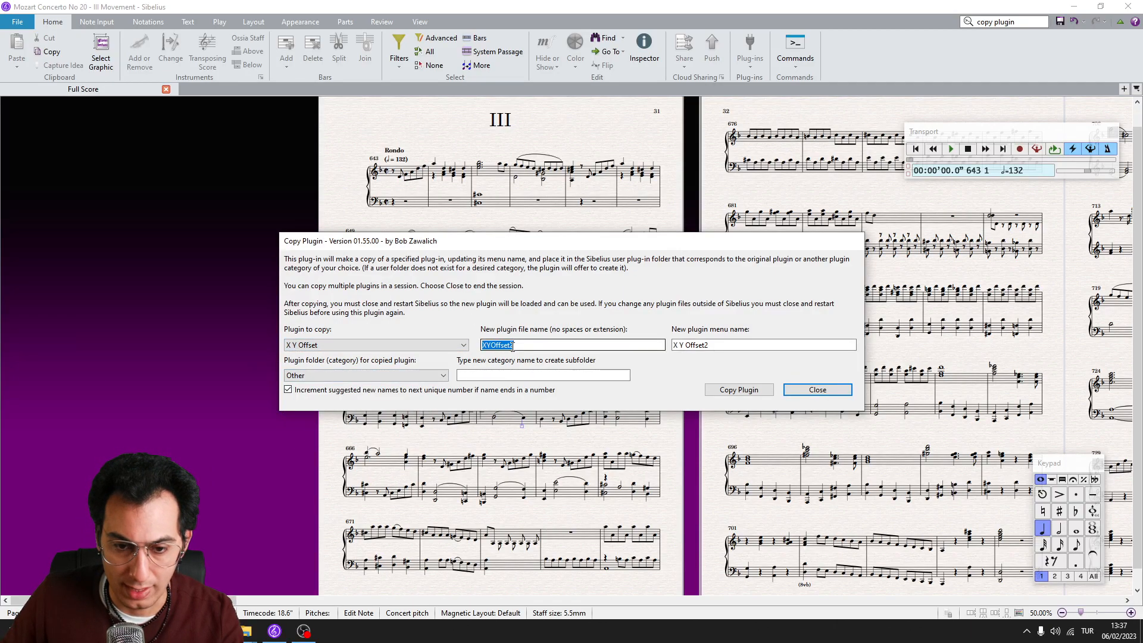
{"action": "type", "text": "Xright"}
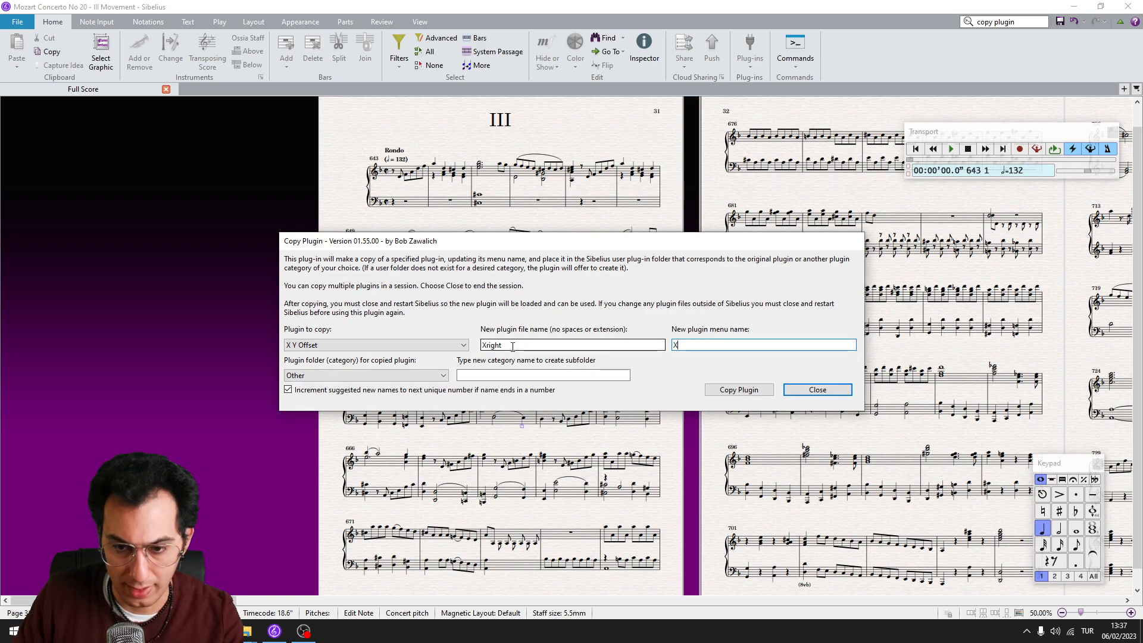
{"action": "type", "text": "right"}
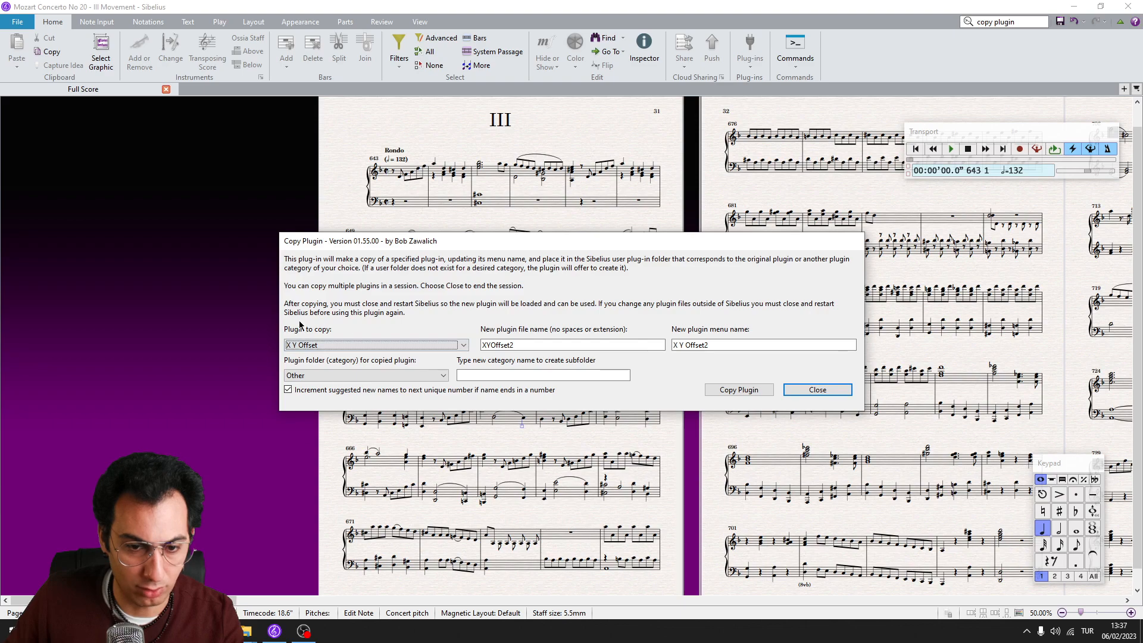
- Create a second copy of X Y Offset named Xleft
{"action": "left_click", "coordinate": [572, 345]}
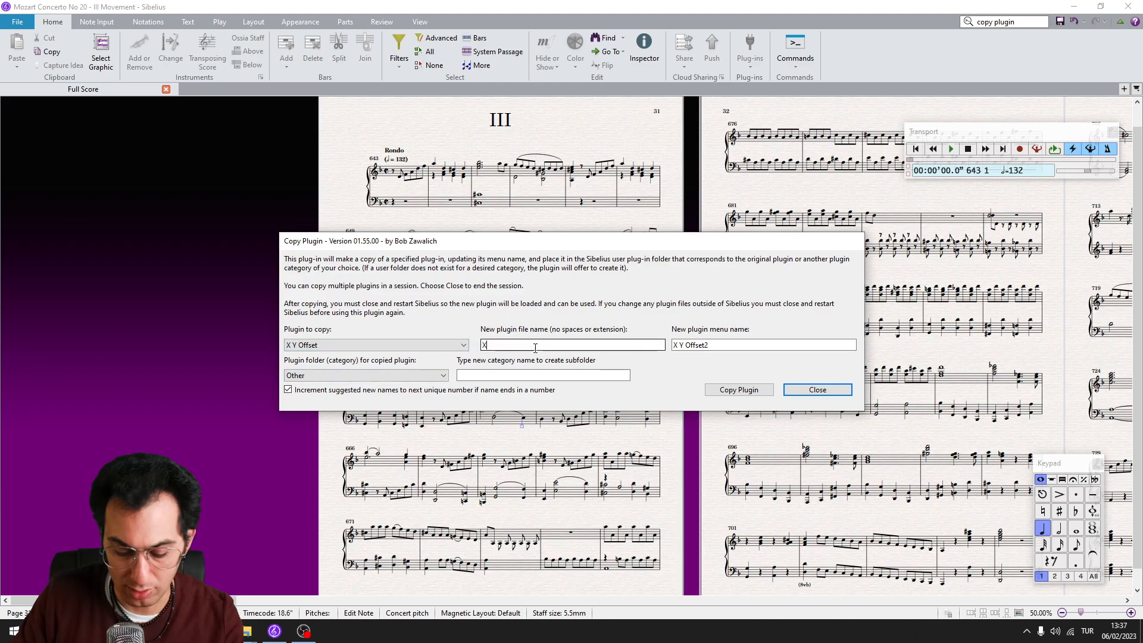
{"action": "type", "text": "left"}
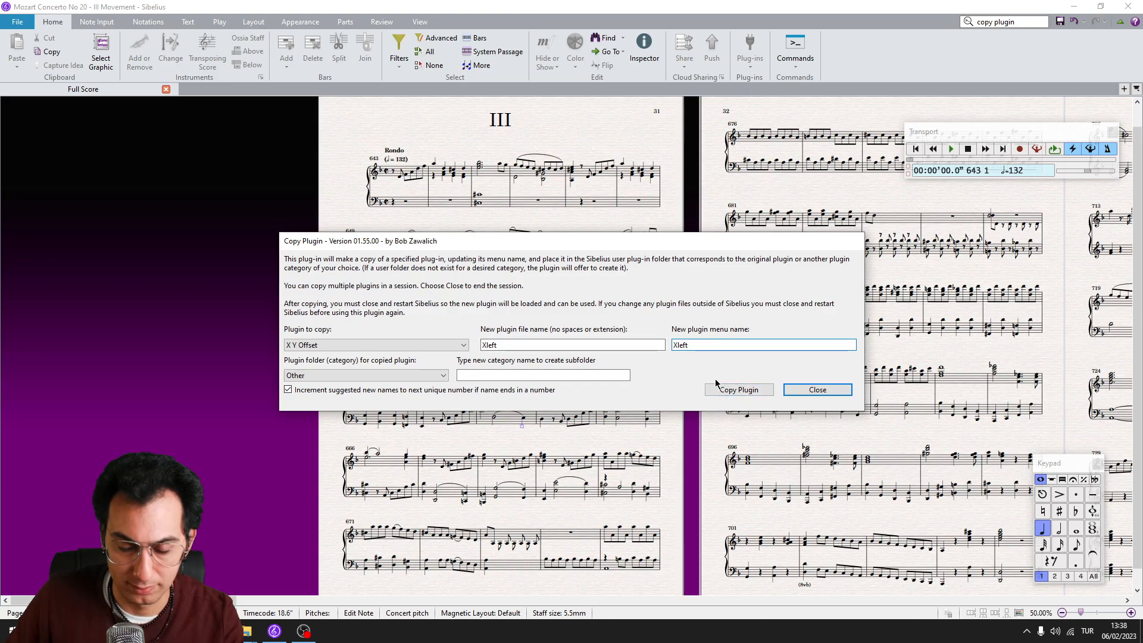
{"action": "left_click", "coordinate": [816, 389]}
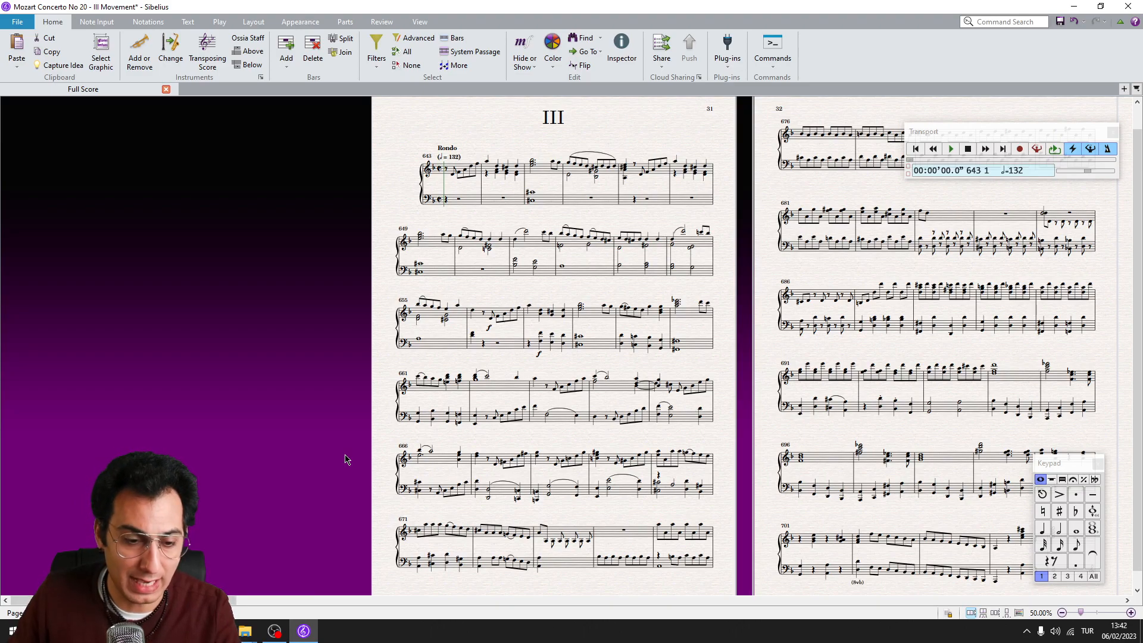
- In Keyboard Shortcuts > Plug-ins, assign Ctrl+Shift+F5 to XLeft
{"action": "left_click", "coordinate": [17, 21]}
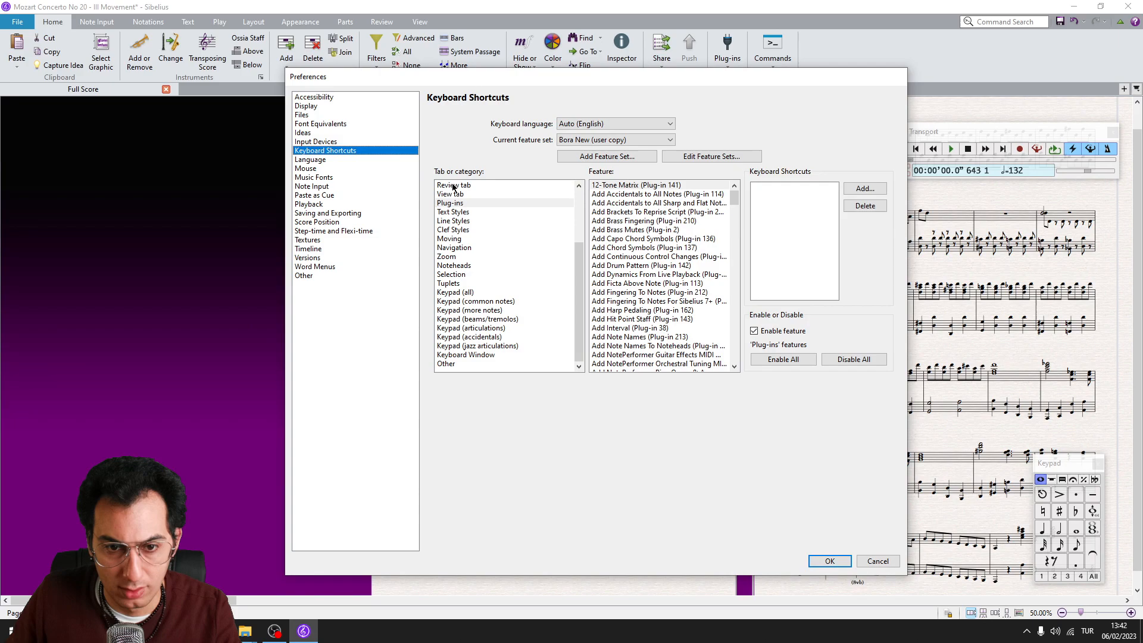
{"action": "left_click", "coordinate": [450, 202]}
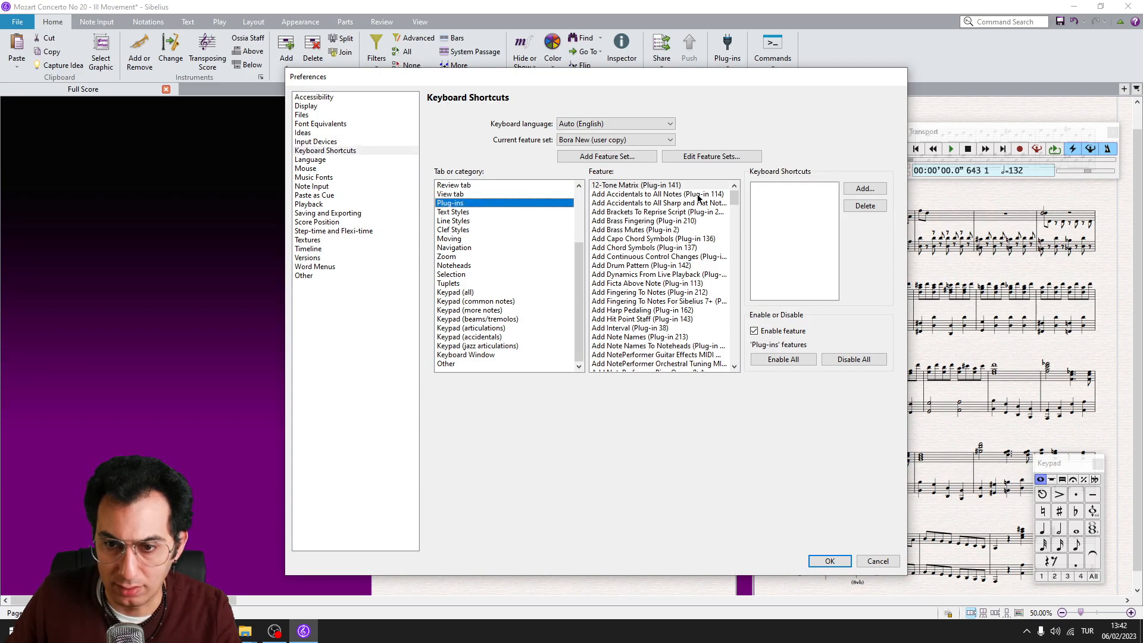
{"action": "scroll", "scroll_direction": "down", "scroll_amount": 3}
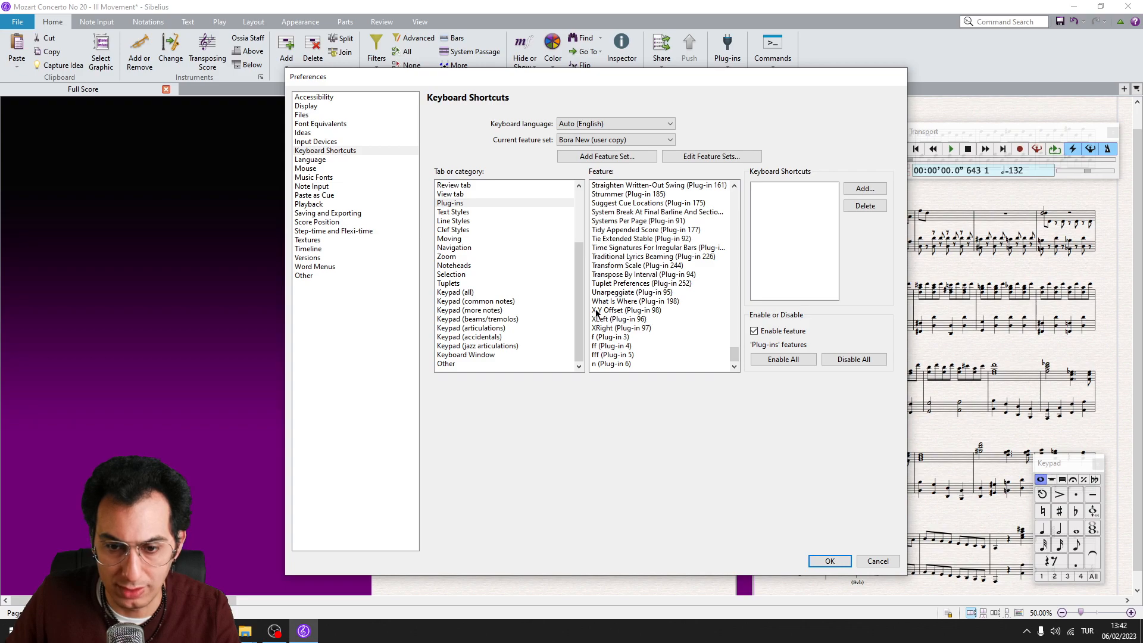
{"action": "left_click", "coordinate": [619, 328]}
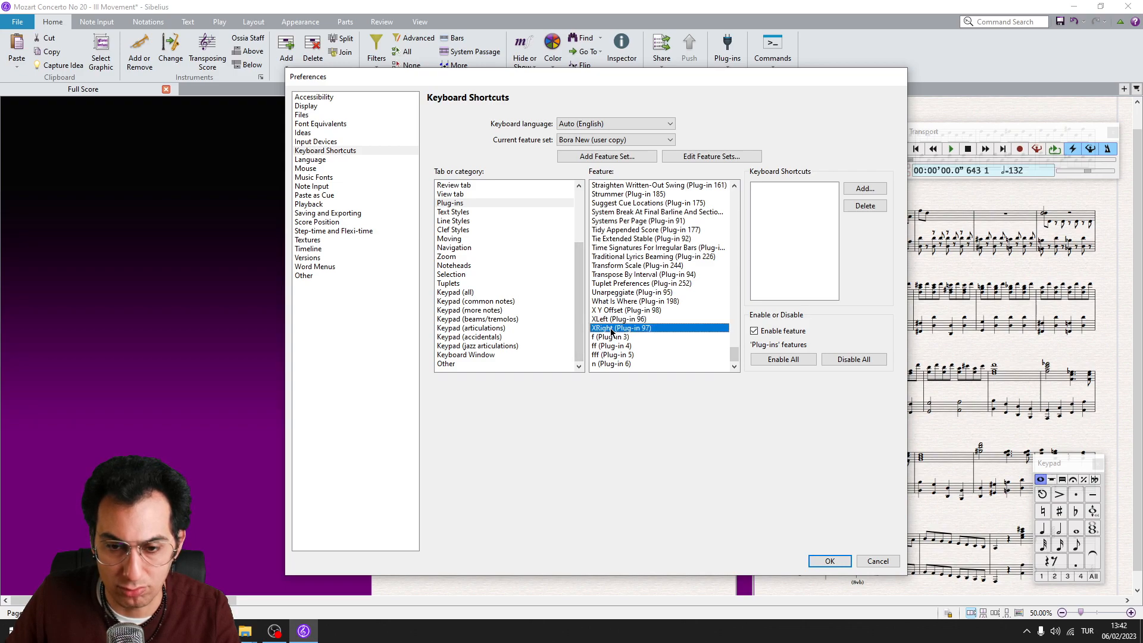
{"action": "left_click", "coordinate": [618, 319]}
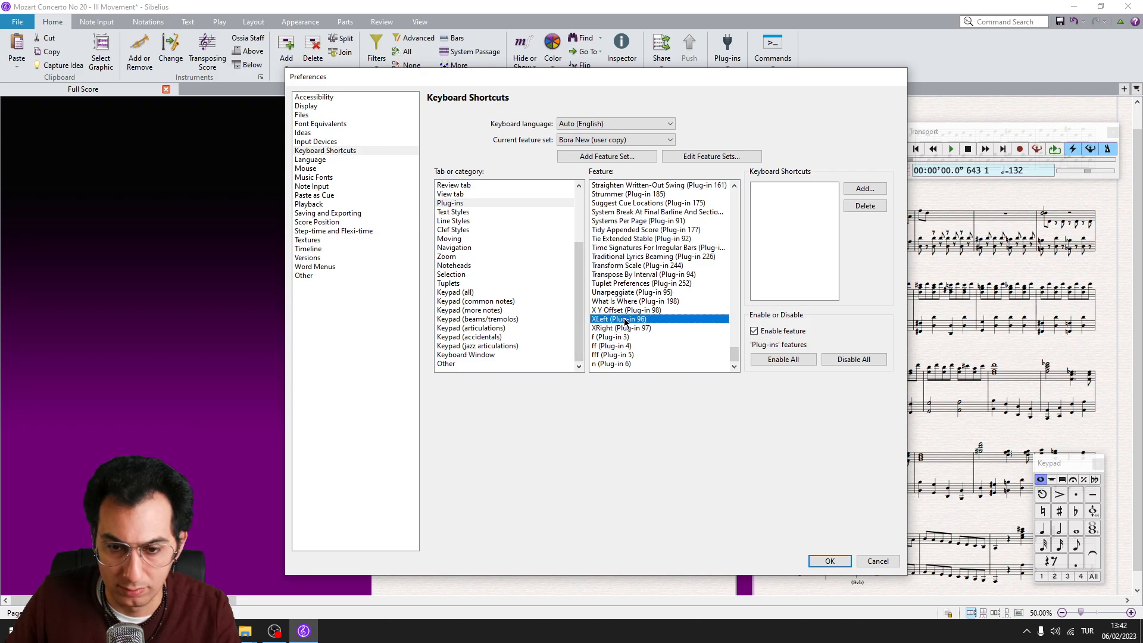
{"action": "left_click", "coordinate": [864, 190]}
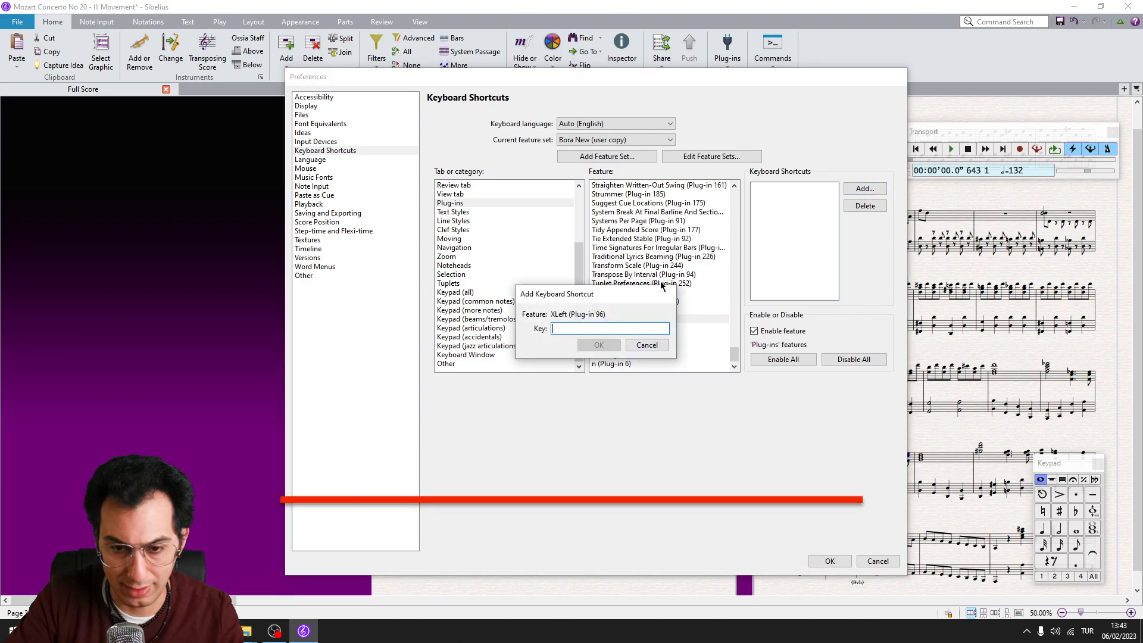
{"action": "type", "text": "Ctrl+Shift+F5"}
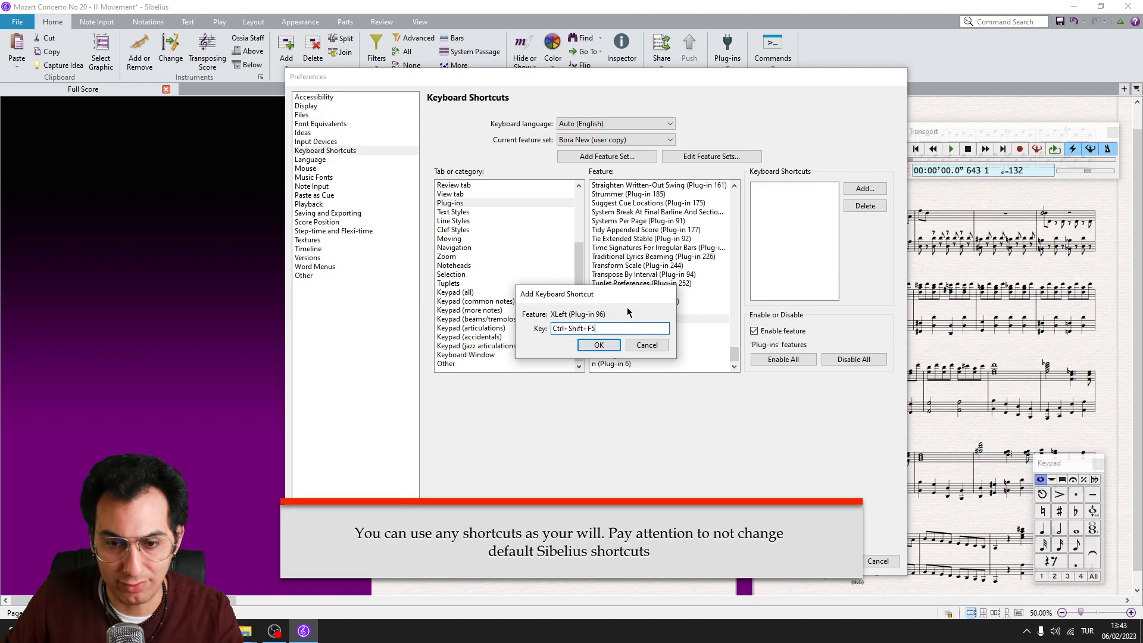
{"action": "left_click", "coordinate": [597, 346]}
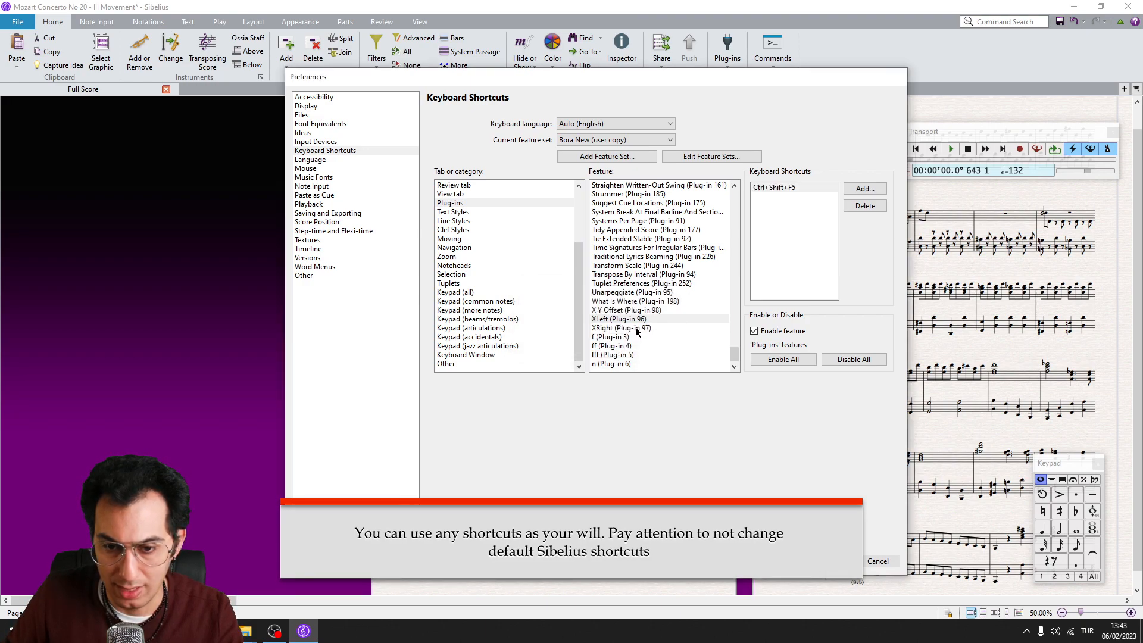
- Assign Ctrl+Shift+F6 to XRight and save the shortcuts
{"action": "left_click", "coordinate": [864, 189]}
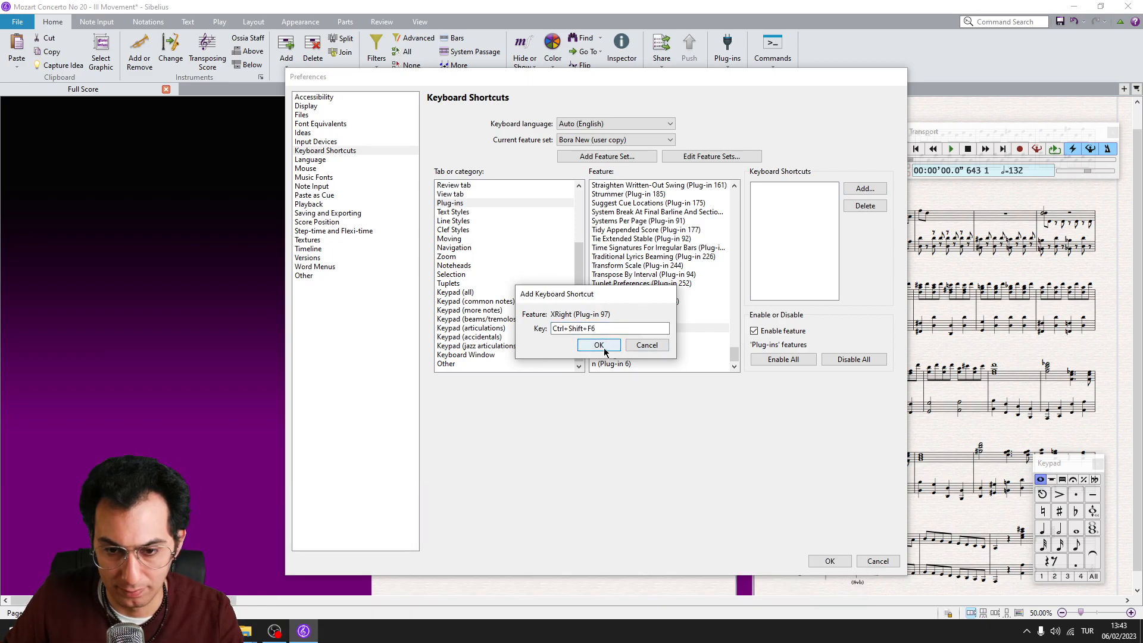
{"action": "left_click", "coordinate": [598, 345]}
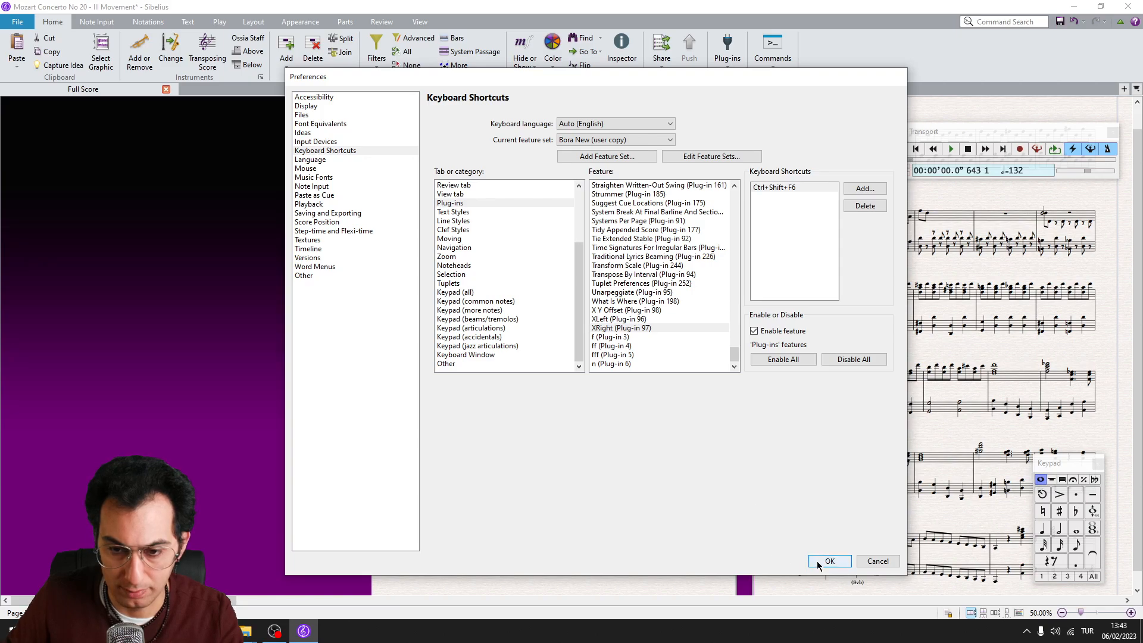
{"action": "left_click", "coordinate": [829, 561]}
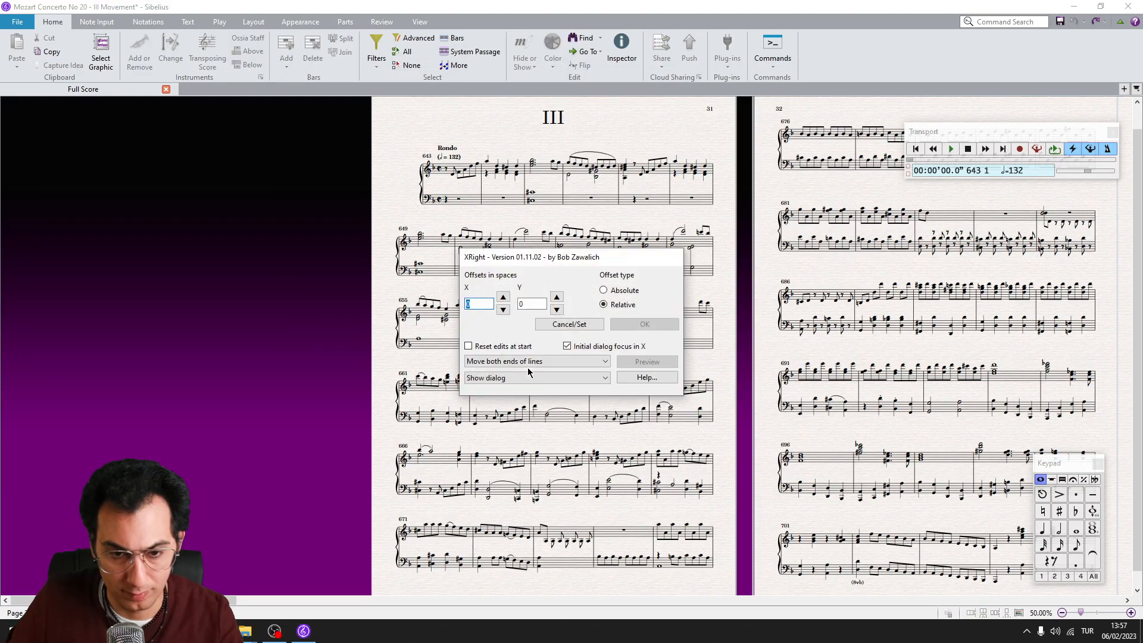
- Store XRight with X offset 0.06 and 'Hide dialog unless no selection'
{"action": "type", "text": "0"}
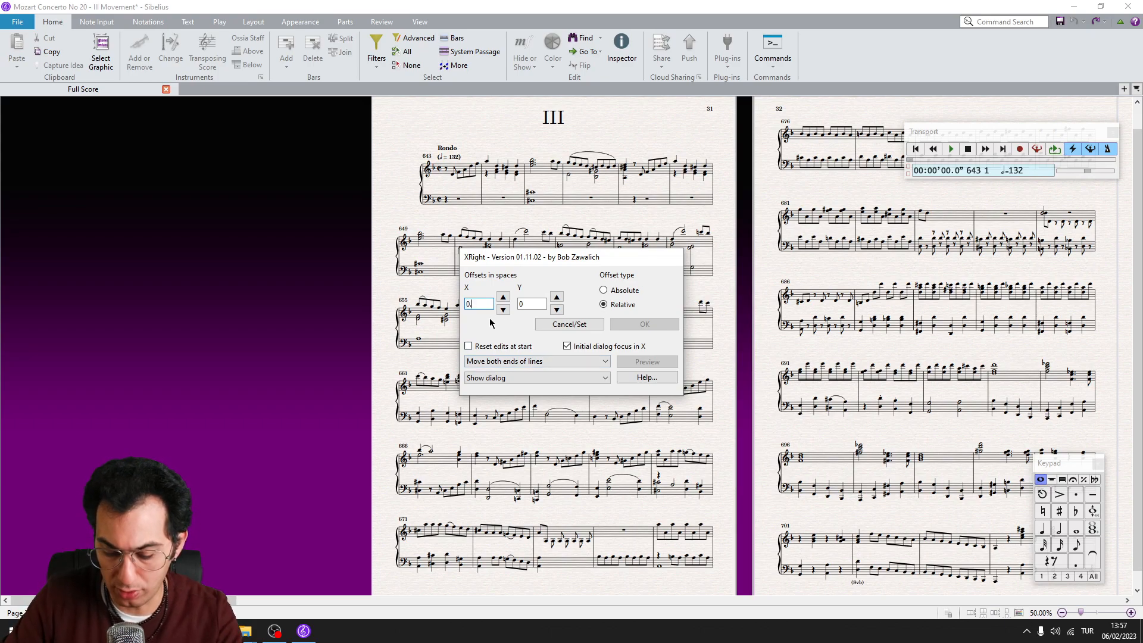
{"action": "type", "text": "0.06"}
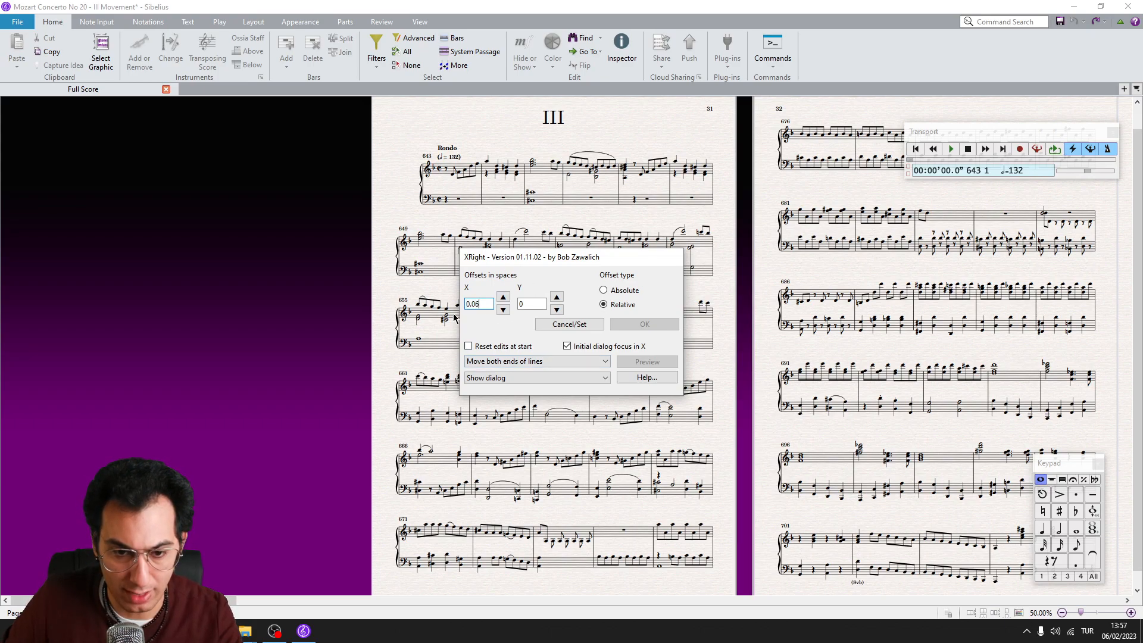
{"action": "left_click", "coordinate": [537, 377]}
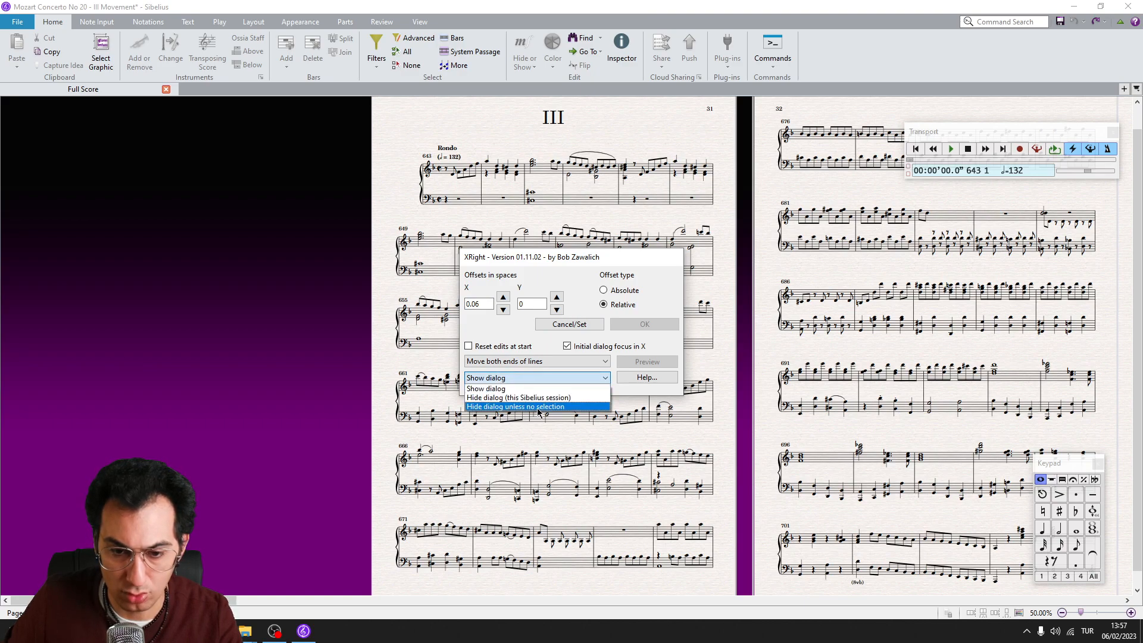
{"action": "left_click", "coordinate": [514, 406]}
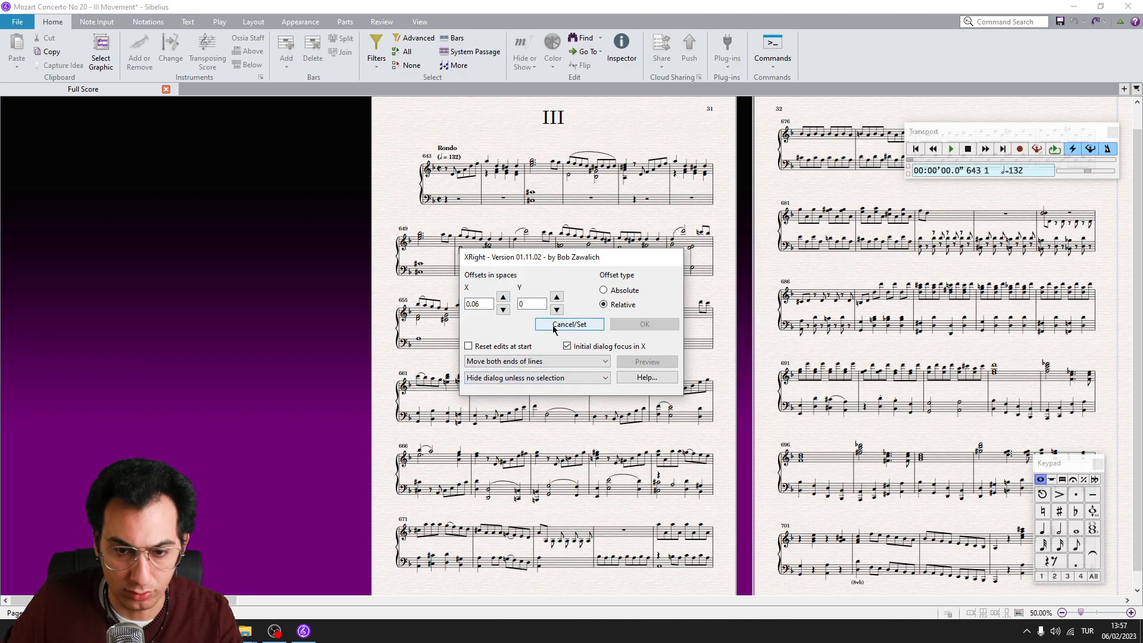
{"action": "mouse_move", "coordinate": [576, 324]}
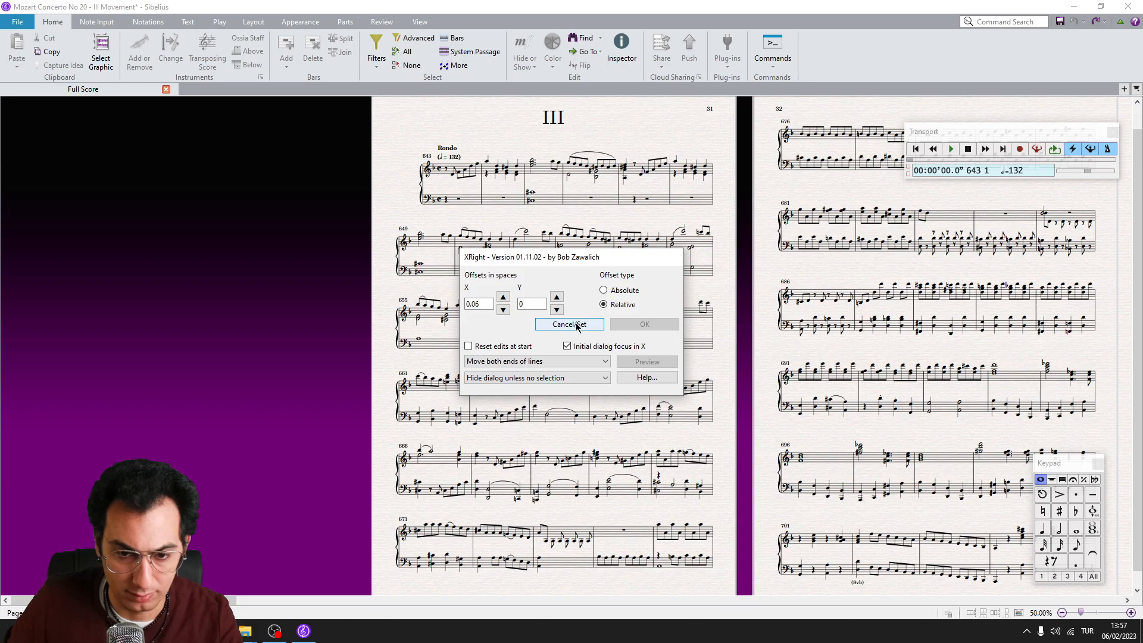
{"action": "left_click", "coordinate": [569, 323]}
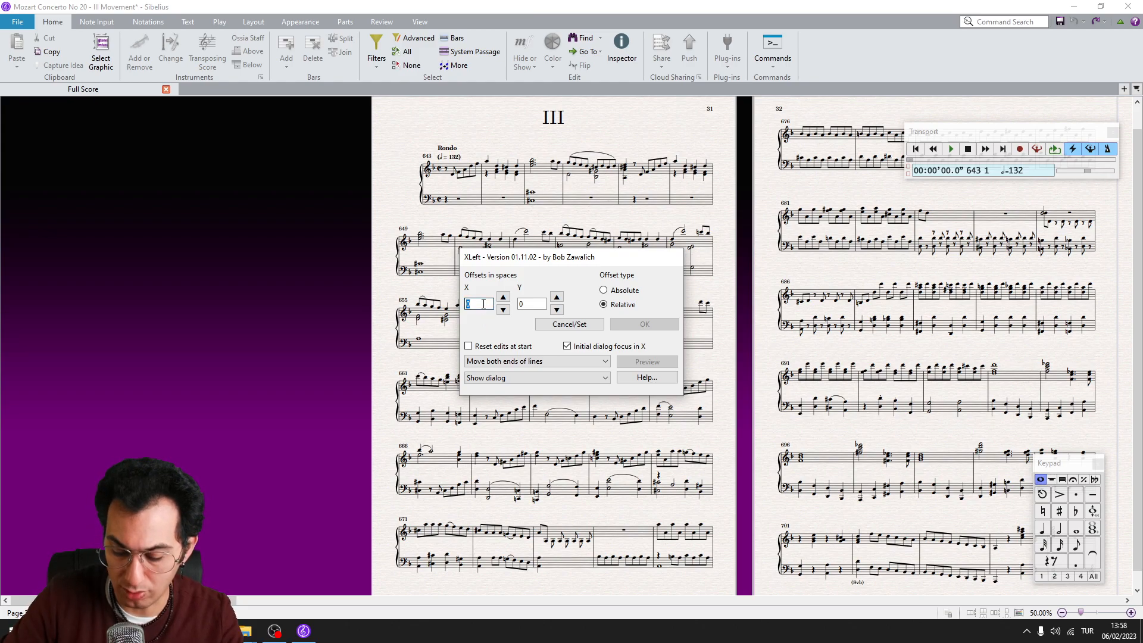
- Store XLeft with X offset -0.06 and 'Hide dialog unless no selection'
{"action": "type", "text": "-0.06"}
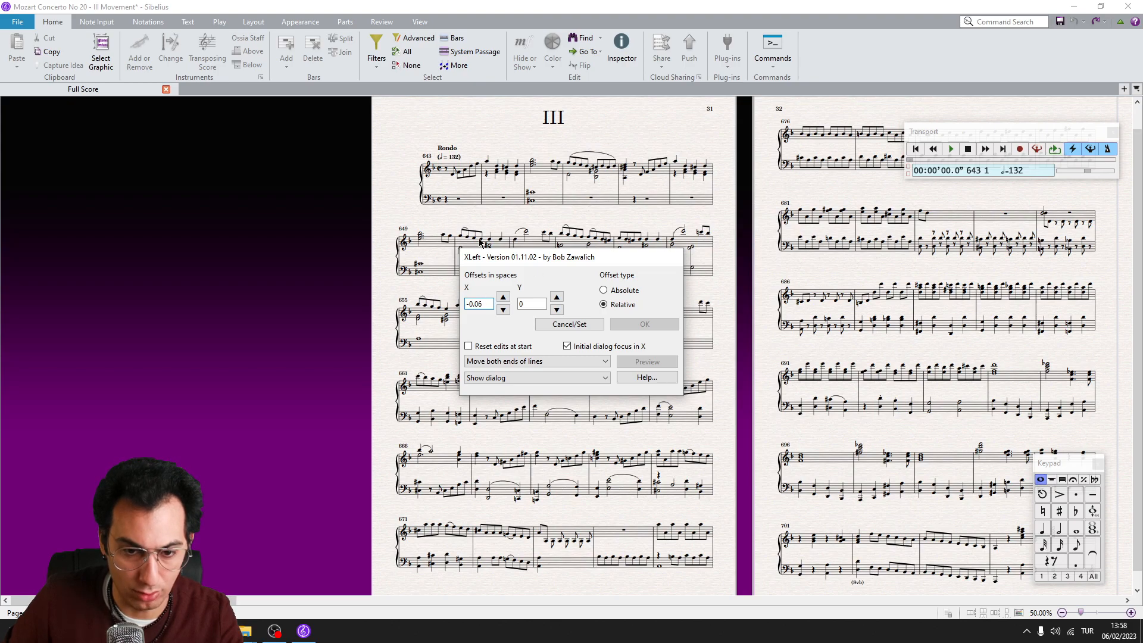
{"action": "left_click", "coordinate": [536, 377]}
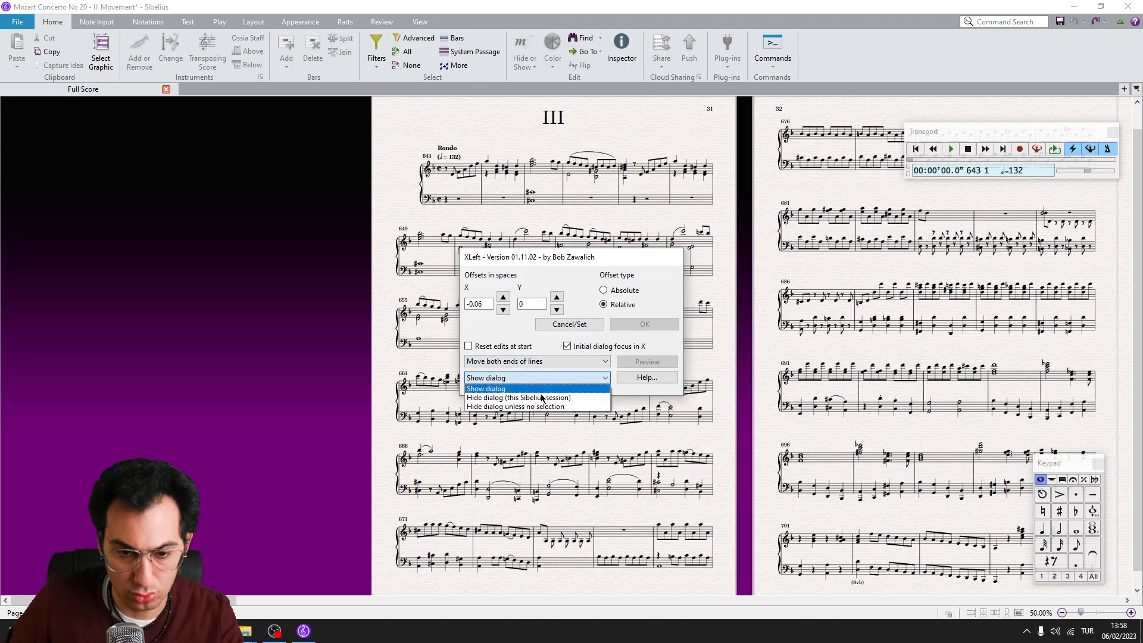
{"action": "left_click", "coordinate": [515, 406]}
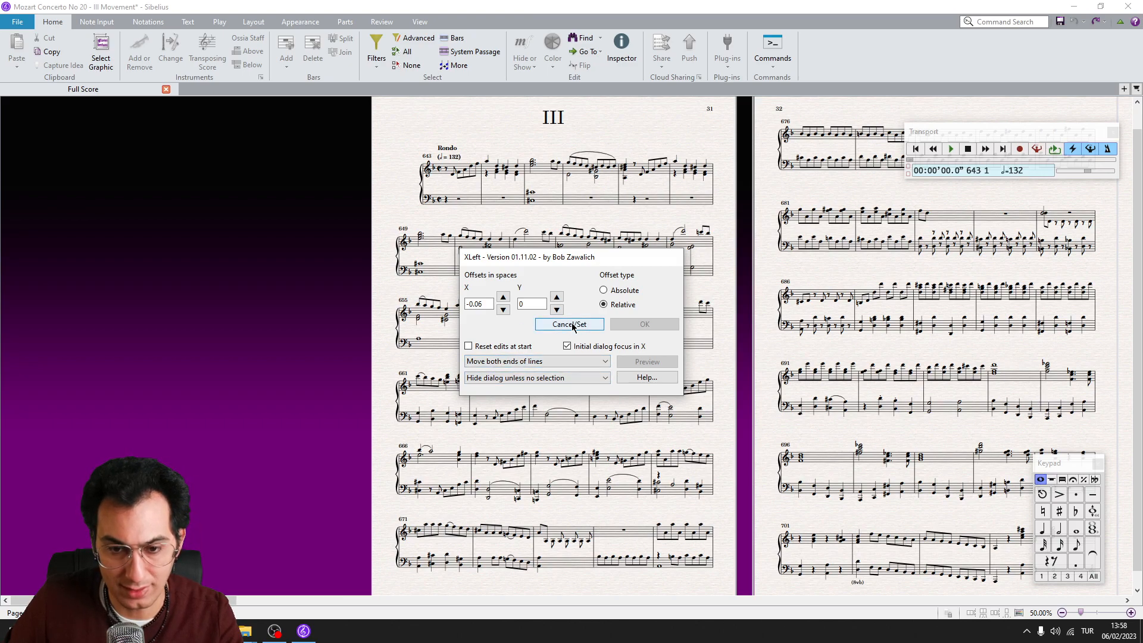
{"action": "left_click", "coordinate": [569, 324]}
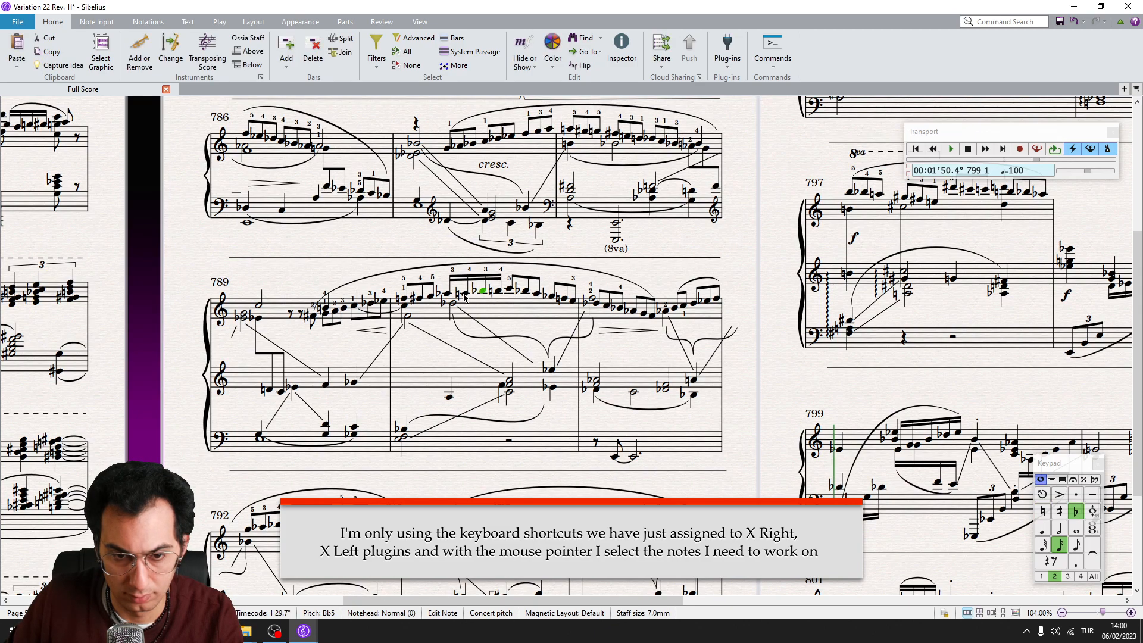
- Select a note in bar 789 of Variation 22 and nudge it with the new shortcuts
{"action": "left_click", "coordinate": [467, 294]}
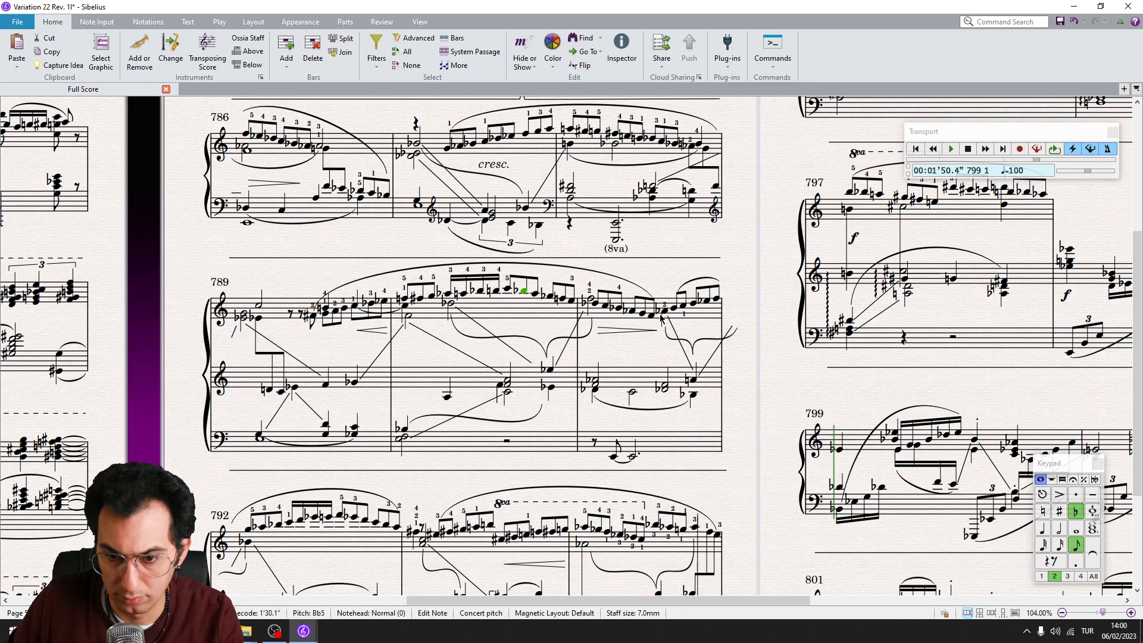
{"action": "scroll", "scroll_direction": "down", "scroll_amount": 3}
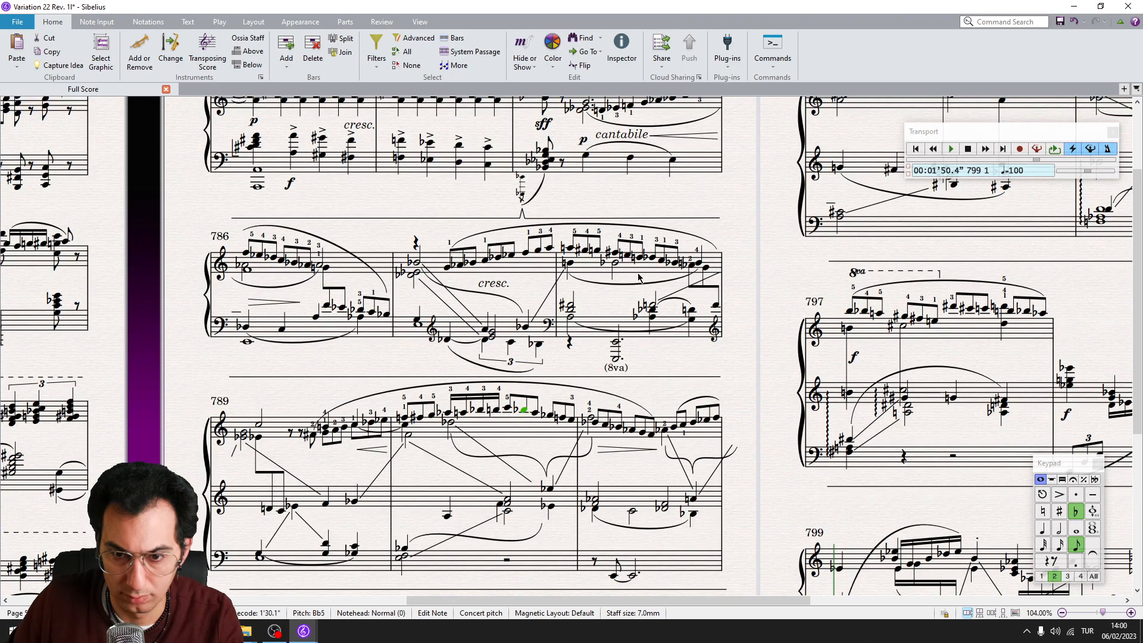